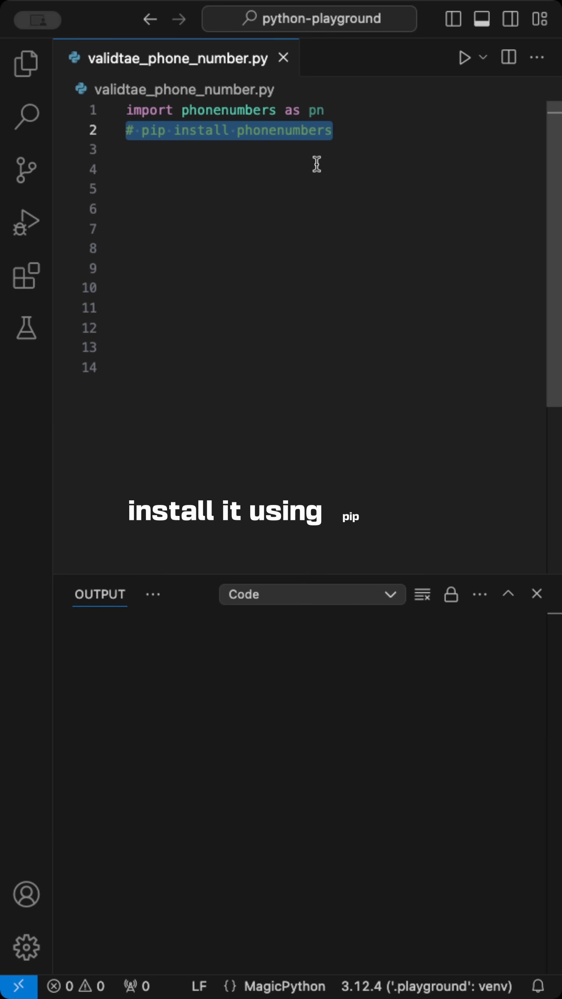
Define phone_validation(phone, region="US") and start its body with parsed_number.
text(def phone_validation():)
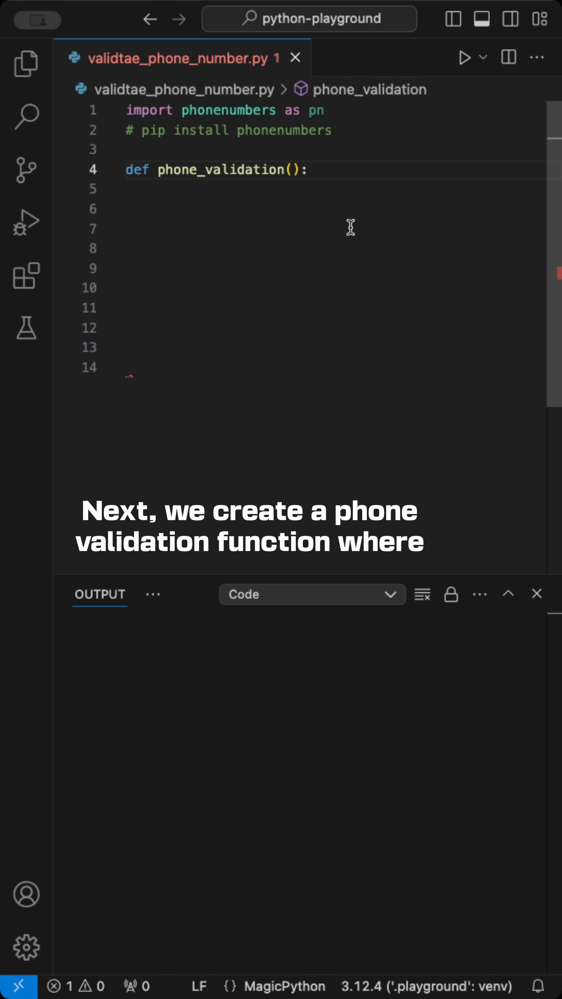
text(phone)
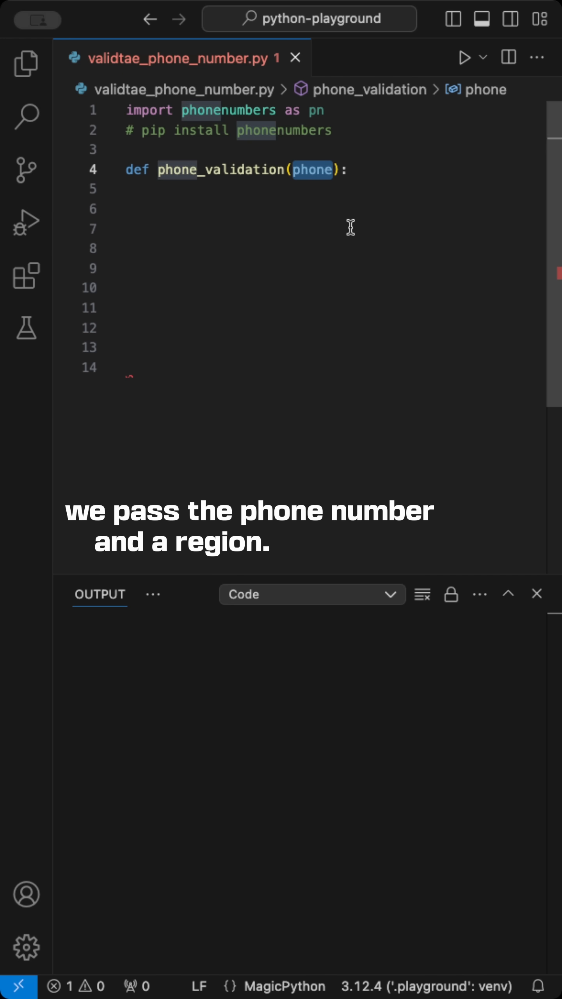
text(, region="US")
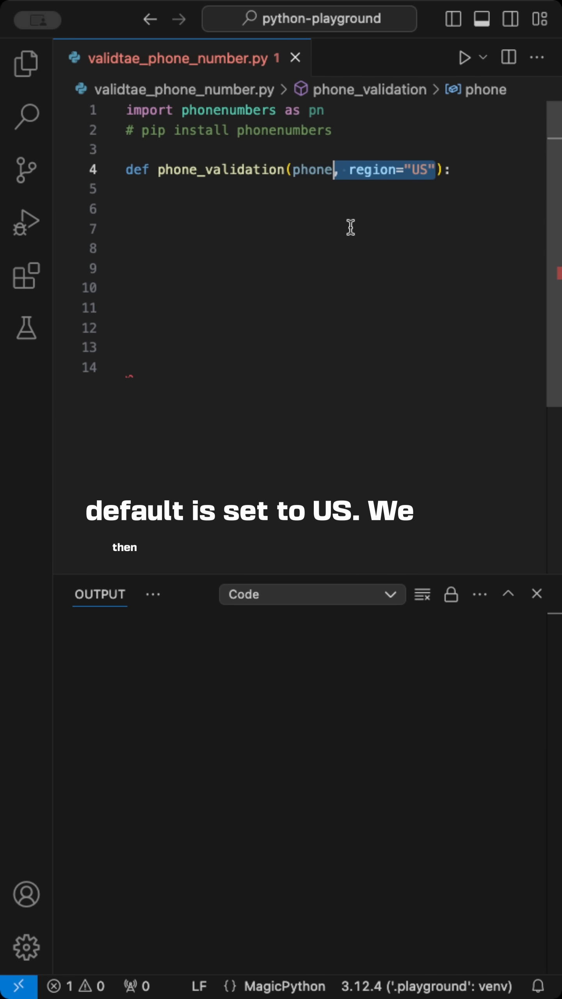
text(parsed_number)
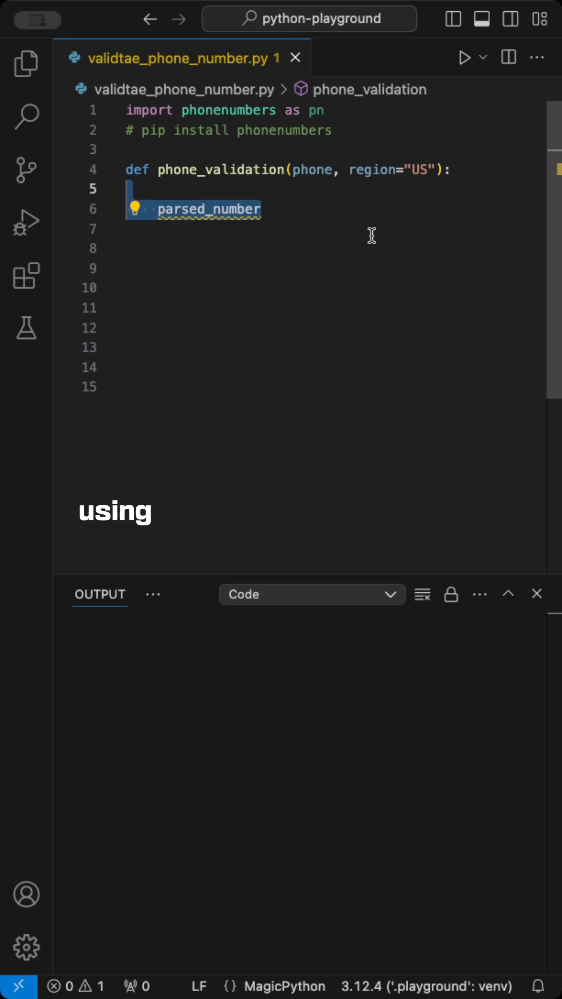
Assign parsed_number = pn.parse(phone, region) and begin if pn.is_valid_number():.
text(= pn.parse())
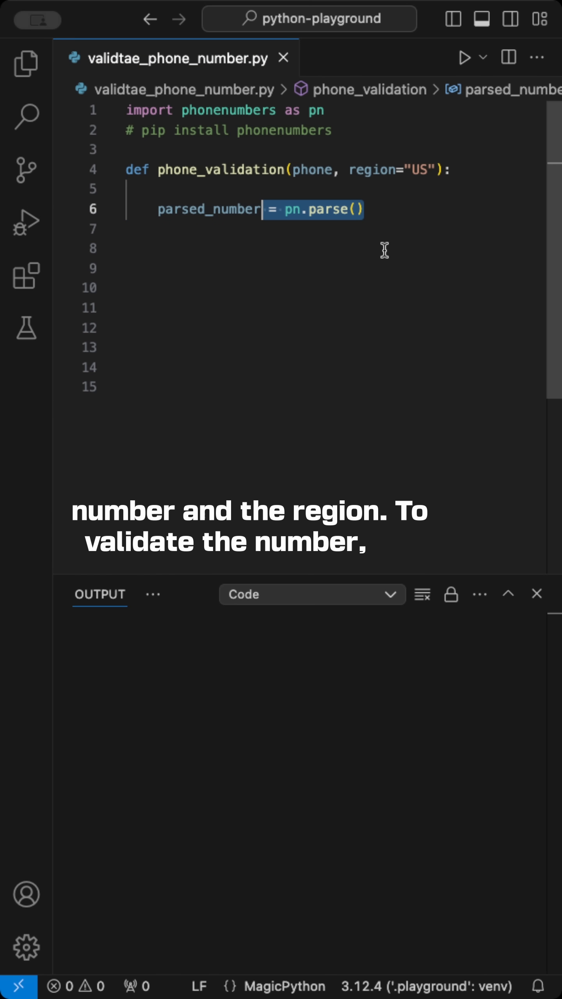
text(phone, region)
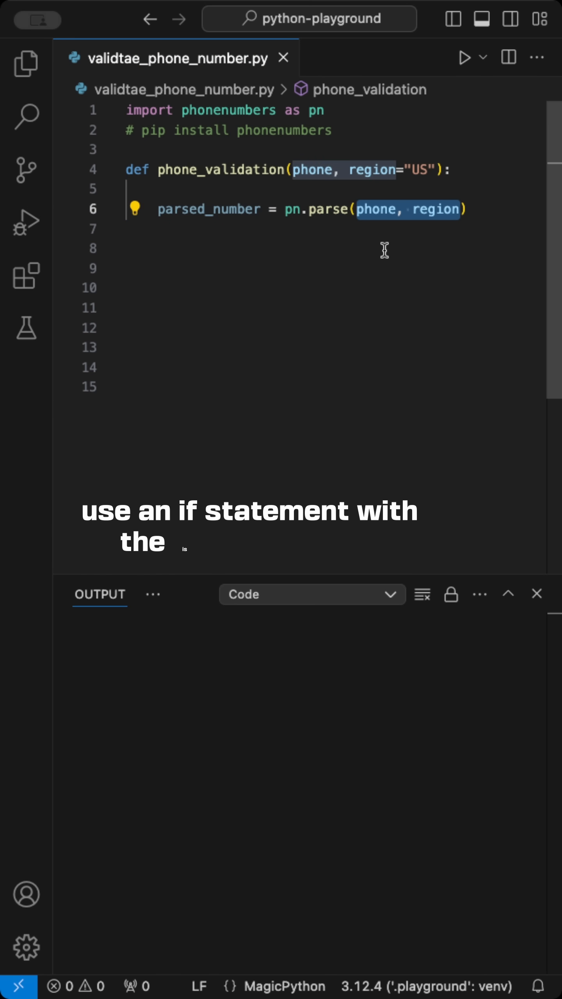
text(if pn.is_valid_number():)
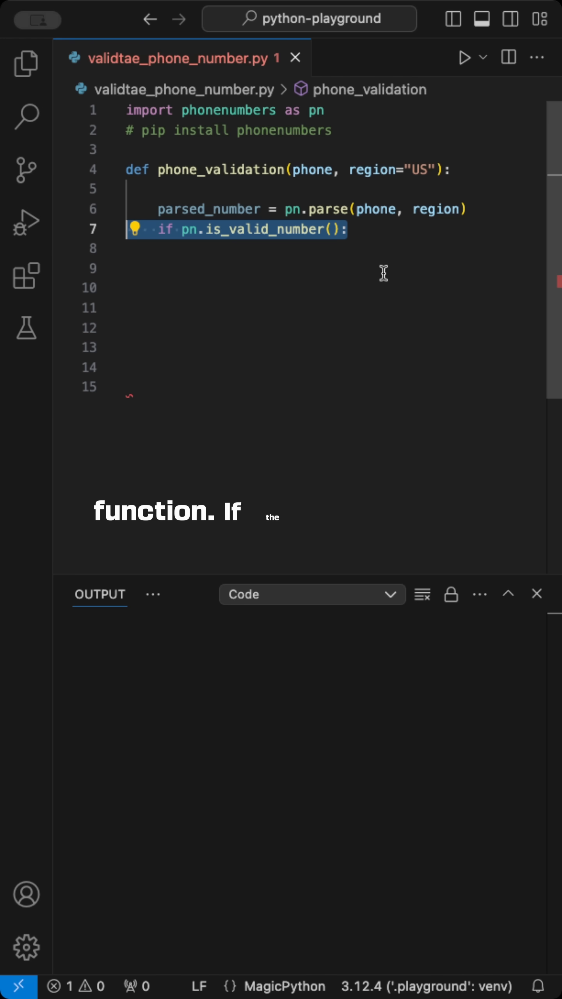
Check is_valid_number(parsed_number) and return f"Valid: {pn.format_number()}".
text(parsed_number)
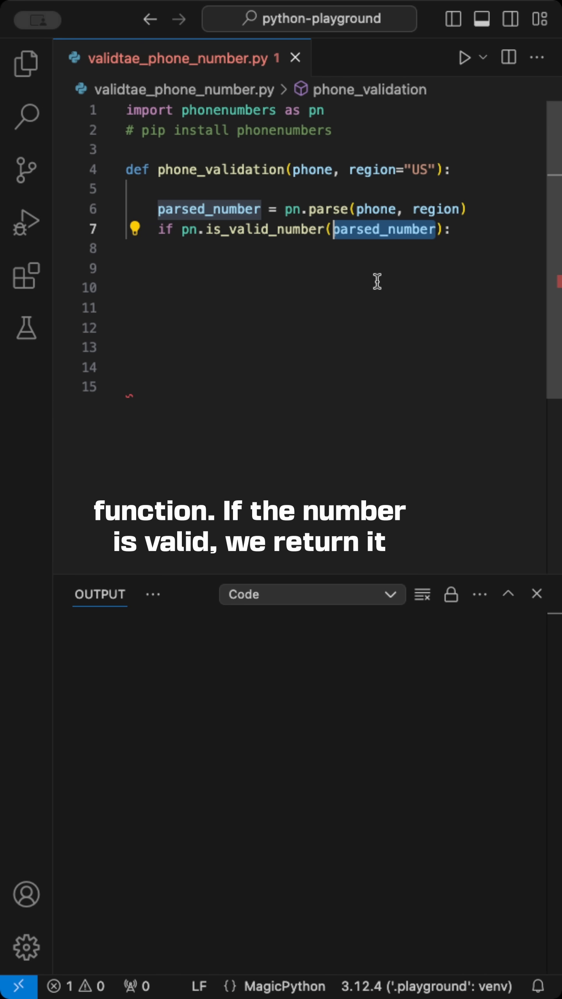
text(return f"Valid: ")
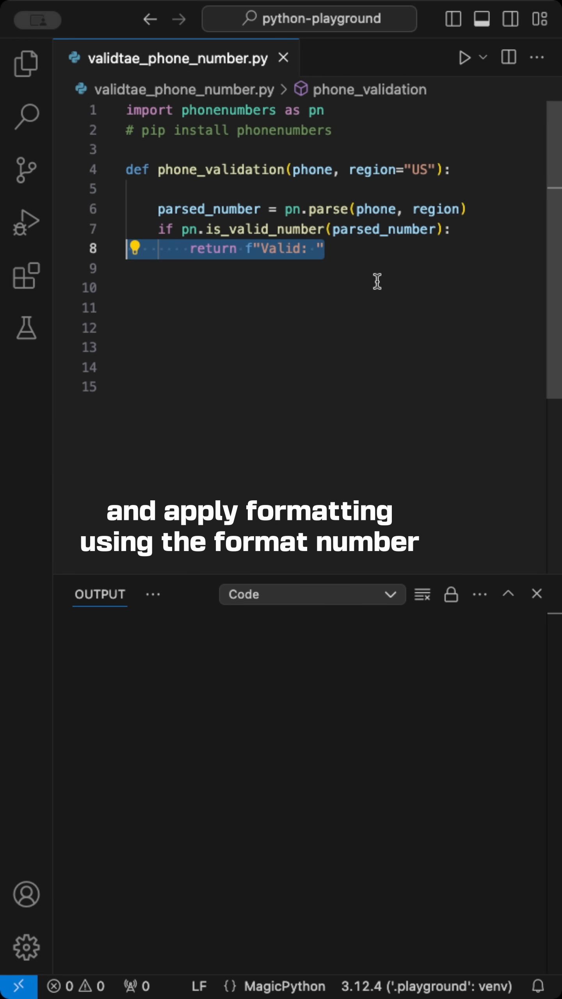
text({})
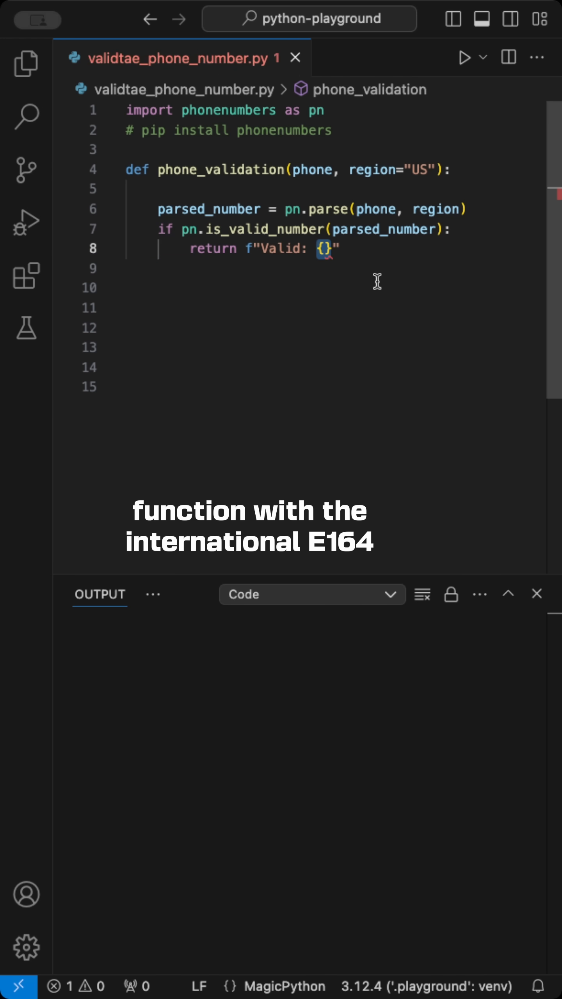
text(pn.format_number())
text(print(phone_validation("+44 20 7946 0958", "GB")))
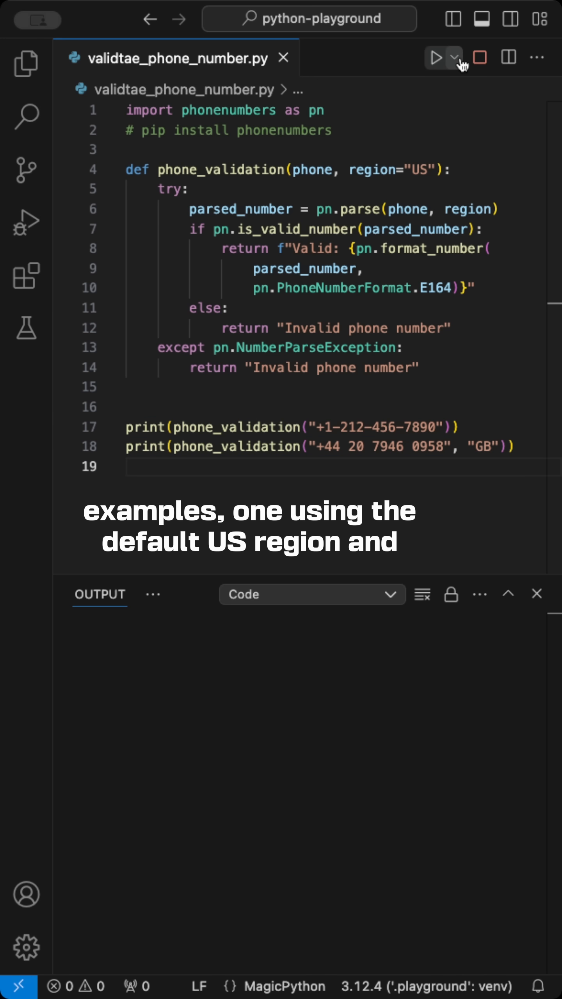
Run the Python file to print the two valid E164 numbers in the Output panel.
click(437, 57)
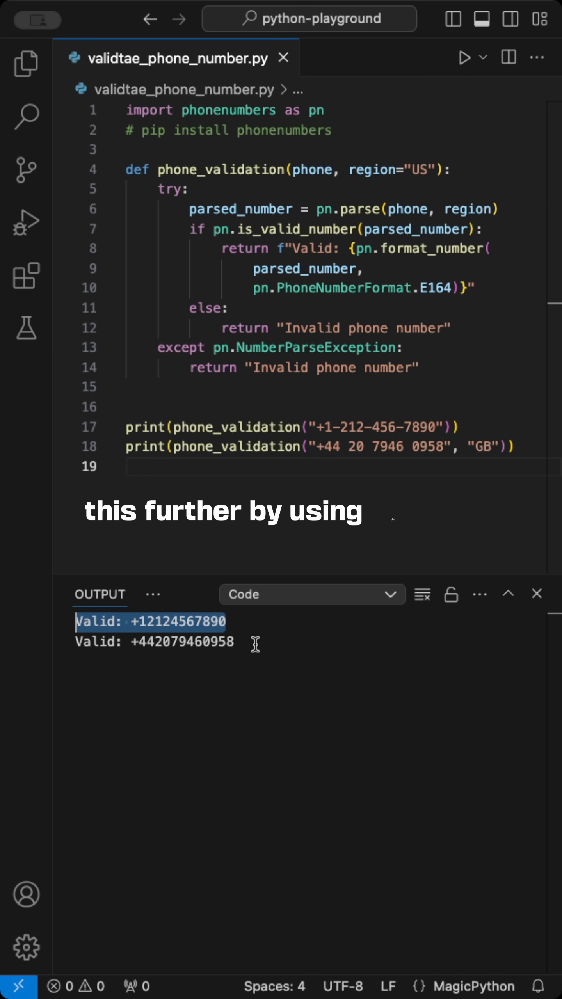